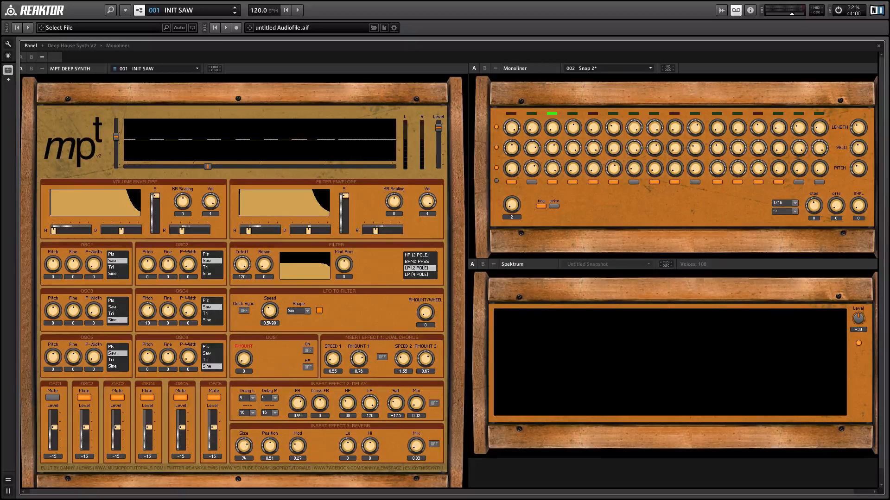
{"action": "mouse_move", "coordinate": [184, 418]}
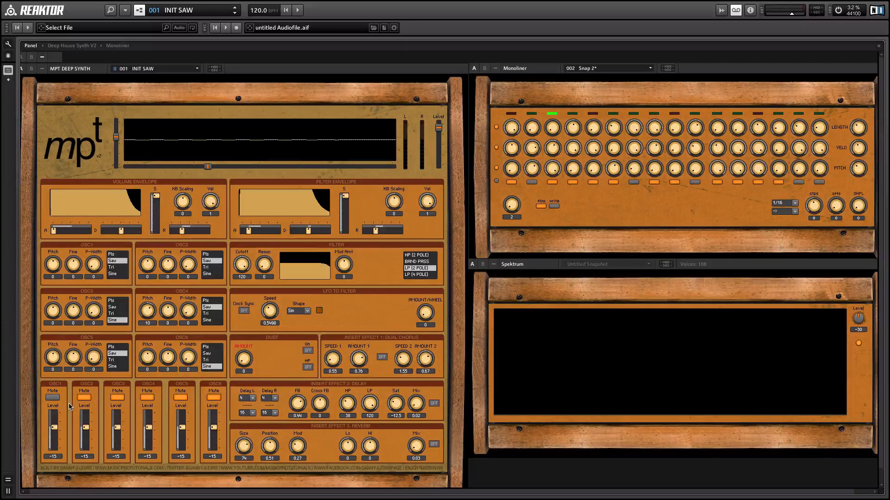
{"action": "mouse_move", "coordinate": [666, 202]}
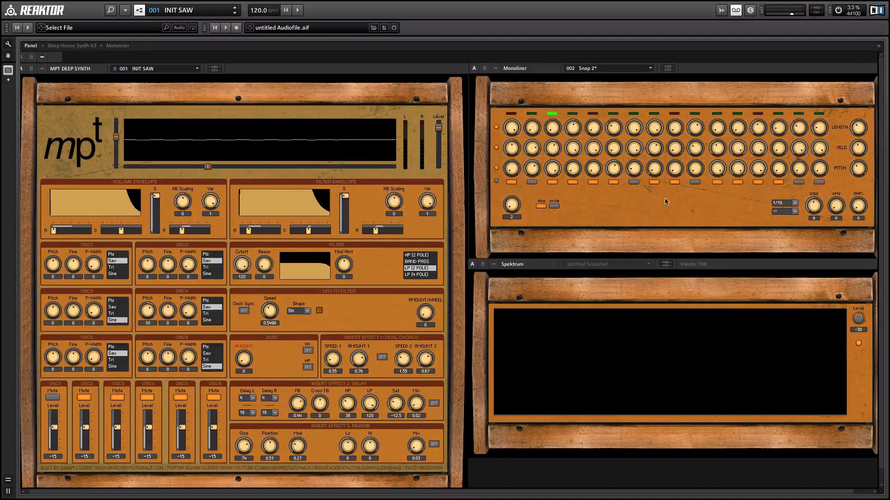
{"action": "mouse_move", "coordinate": [573, 216]}
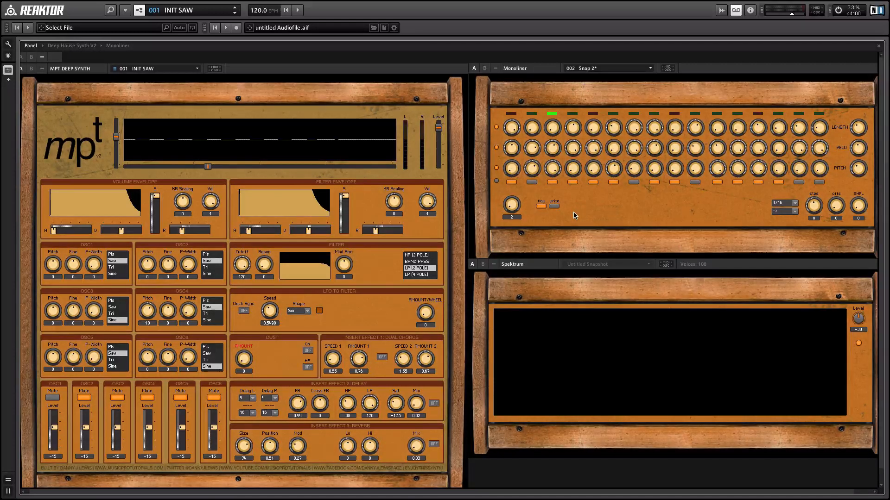
{"action": "mouse_move", "coordinate": [701, 379]}
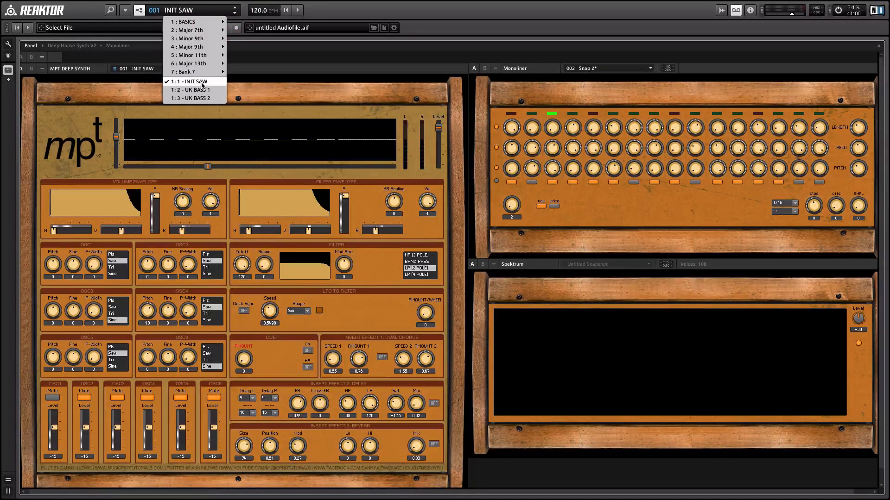
Choose the 1:2 - UK BASS 1 snapshot for the MPT Deep House Synth
{"action": "left_click", "coordinate": [192, 89]}
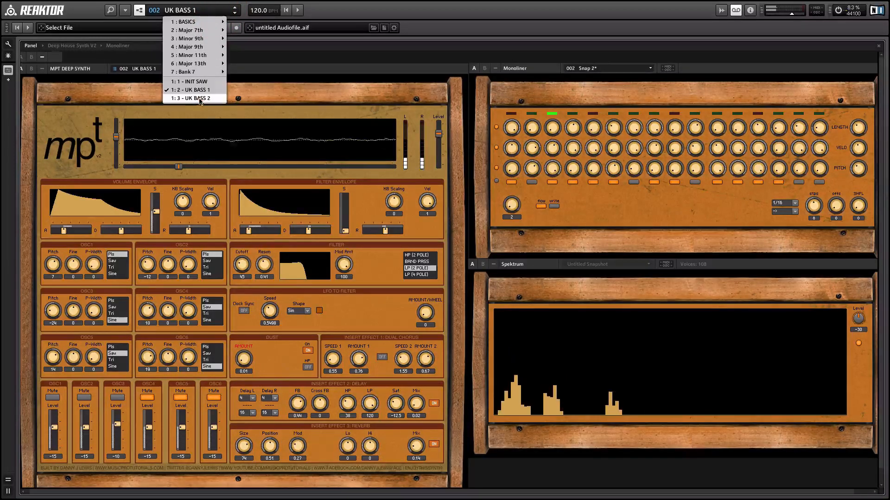
Load the 1:3 - UK BASS 2 snapshot, then switch back to 1:1 - INIT SAW
{"action": "left_click", "coordinate": [195, 99]}
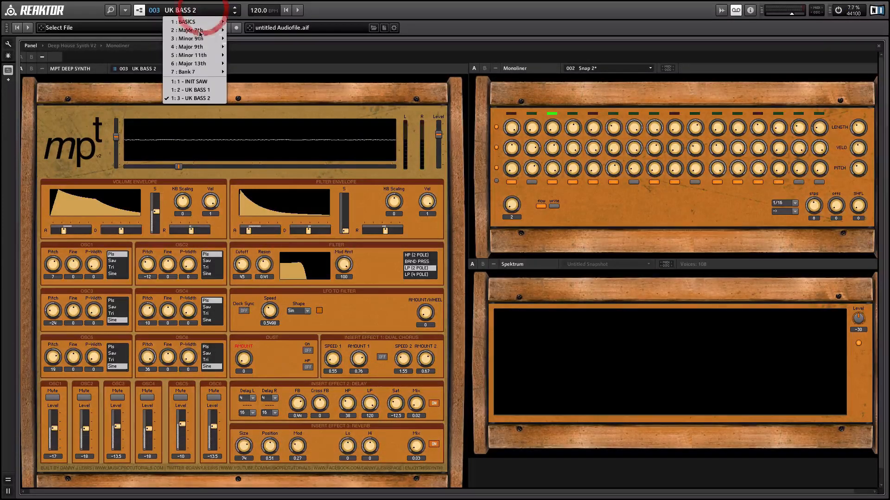
{"action": "left_click", "coordinate": [194, 81]}
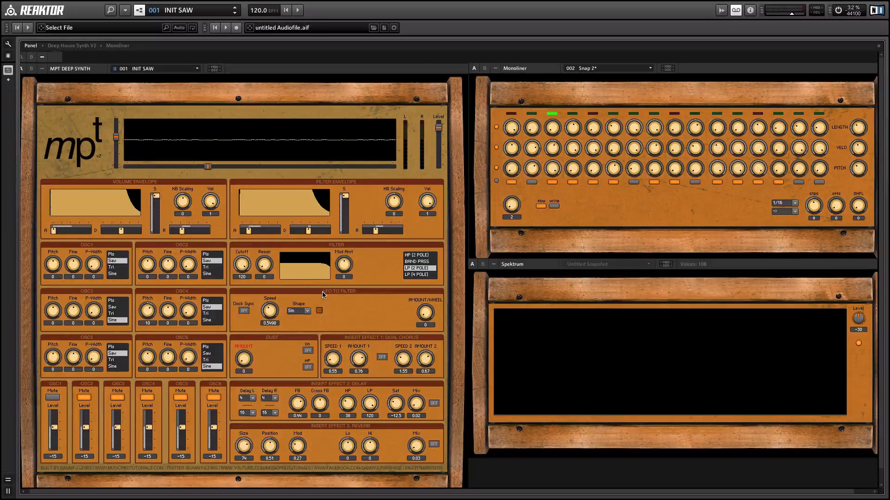
{"action": "mouse_move", "coordinate": [224, 234]}
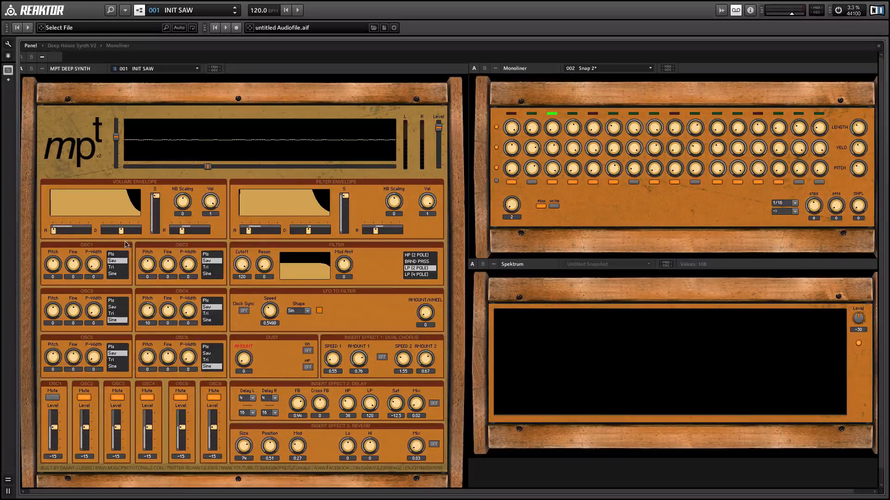
{"action": "mouse_move", "coordinate": [134, 237]}
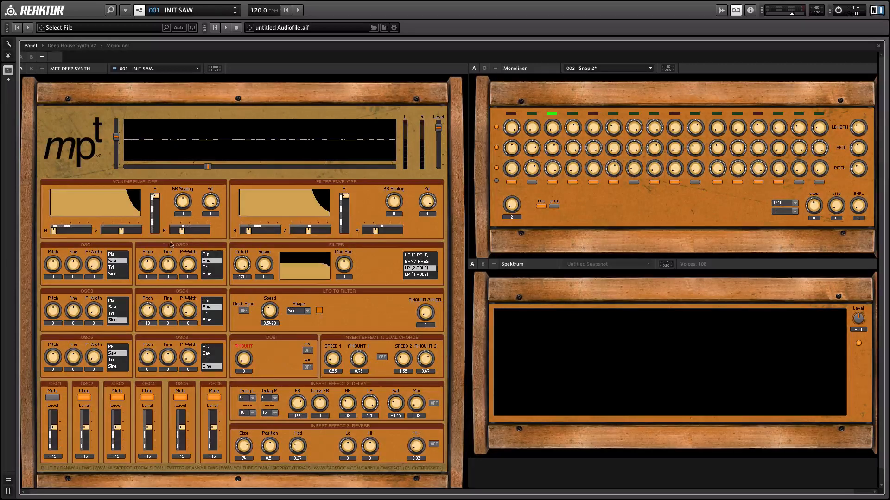
{"action": "mouse_move", "coordinate": [159, 212]}
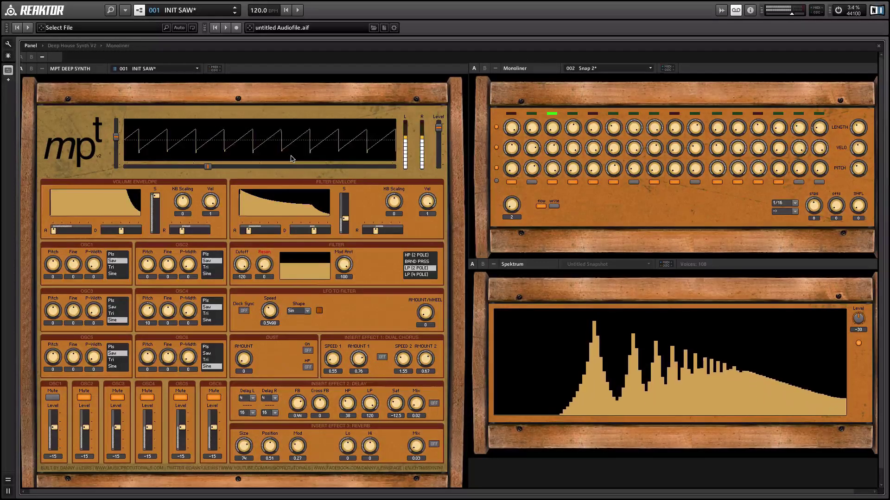
{"action": "left_click", "coordinate": [84, 397]}
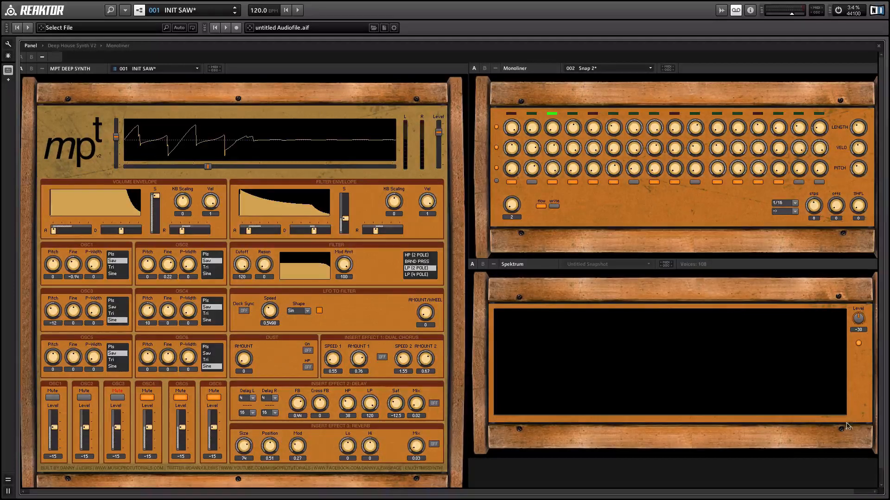
{"action": "mouse_move", "coordinate": [652, 384]}
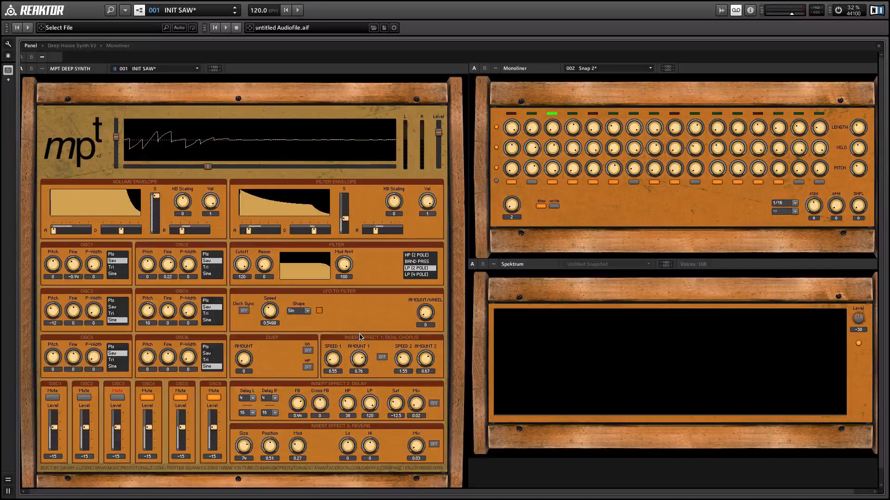
{"action": "mouse_move", "coordinate": [373, 375]}
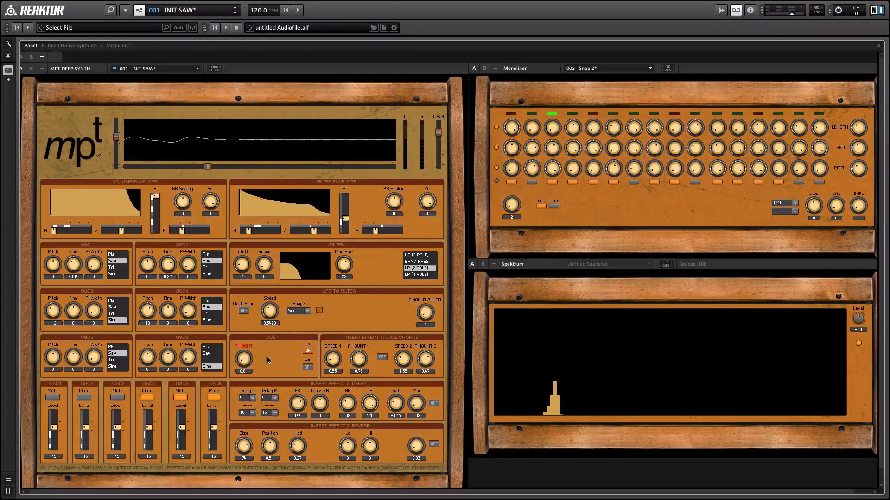
Toggle the Dust effect off to compare the INIT SAW sound
{"action": "left_click", "coordinate": [307, 350]}
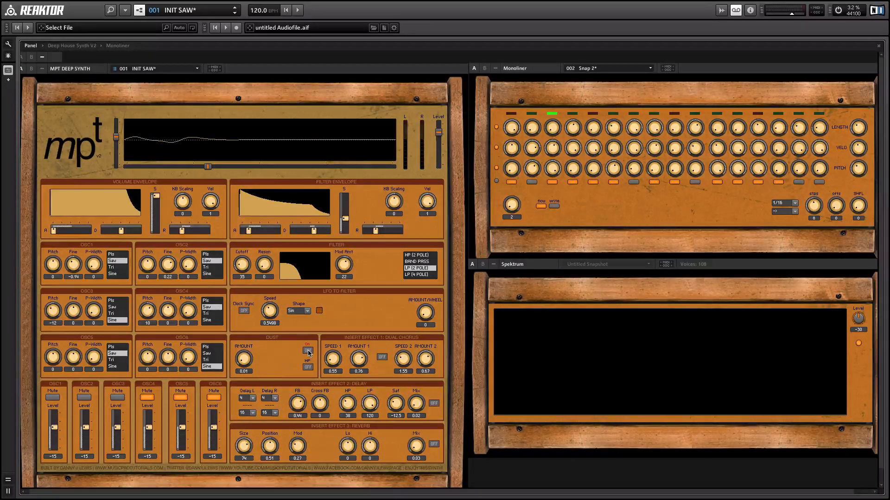
Raise the filter cutoff and switch the reverb effect on
{"action": "left_click_drag", "start_coordinate": [241, 264], "coordinate": [241, 244]}
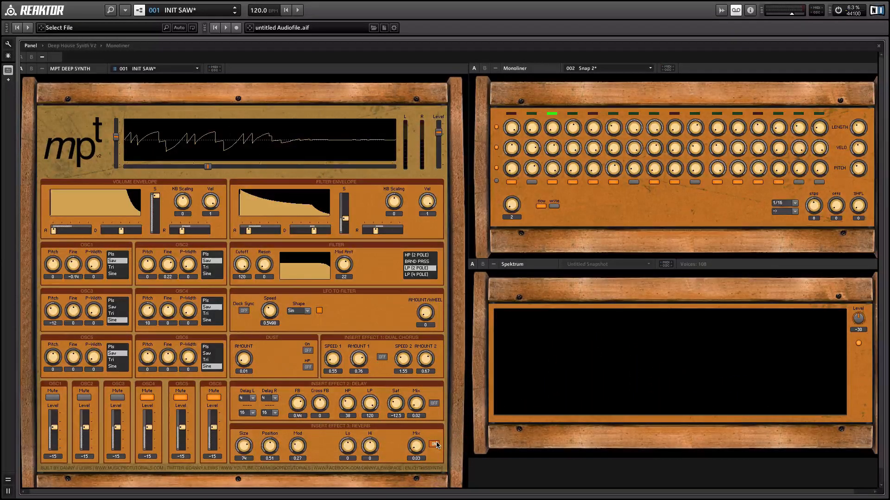
{"action": "left_click", "coordinate": [433, 445]}
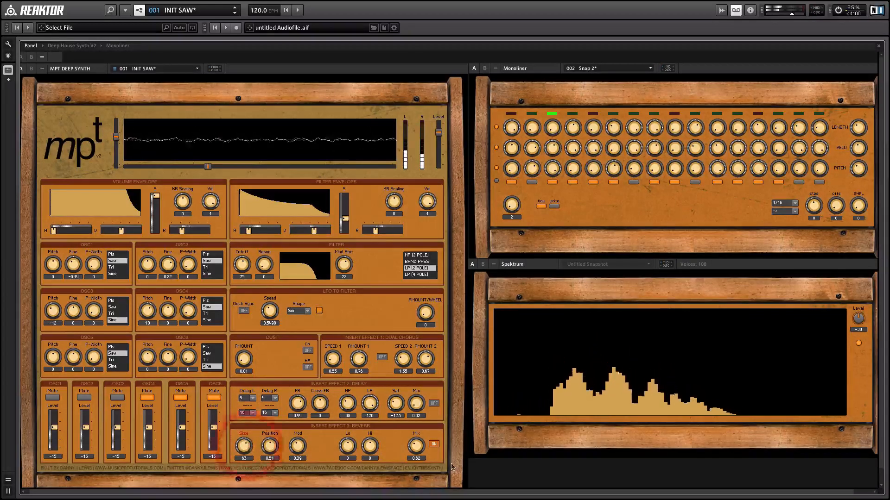
Bypass the reverb and switch the delay effect on
{"action": "left_click", "coordinate": [435, 397]}
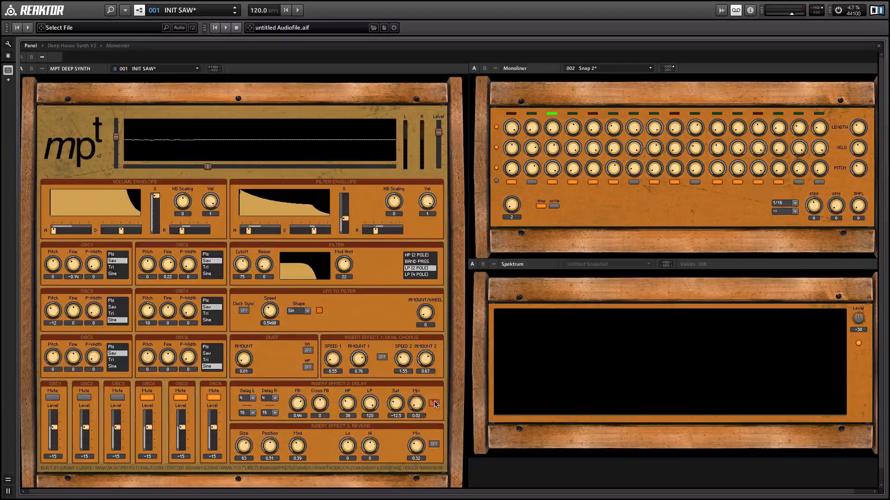
{"action": "left_click", "coordinate": [434, 402]}
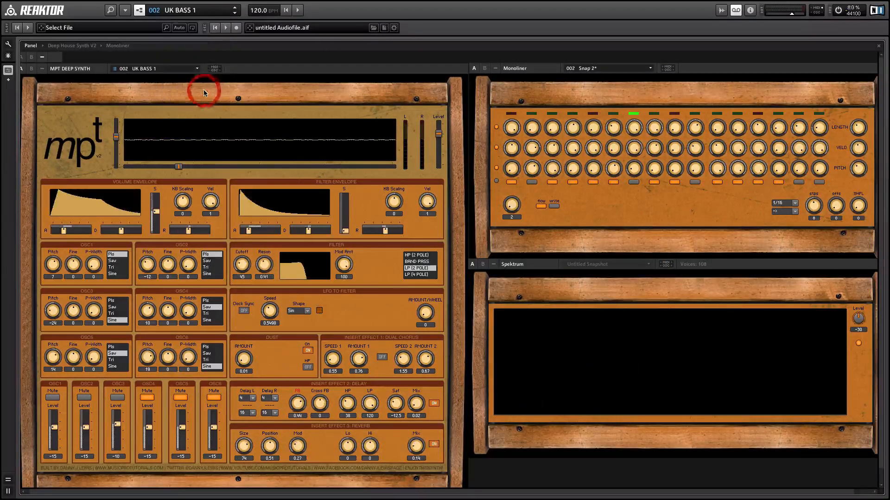
Select the UK BASS 1 snapshot and set delay cross feedback to 0.46
{"action": "left_click", "coordinate": [298, 10]}
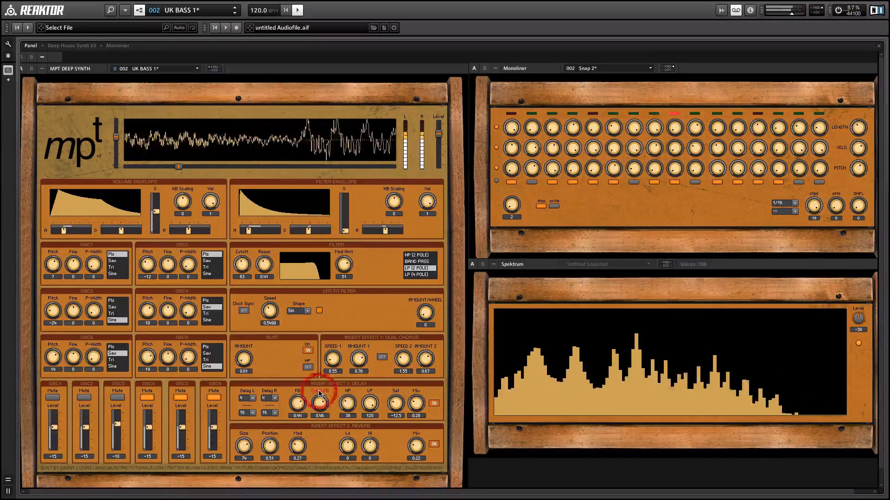
{"action": "left_click", "coordinate": [319, 403]}
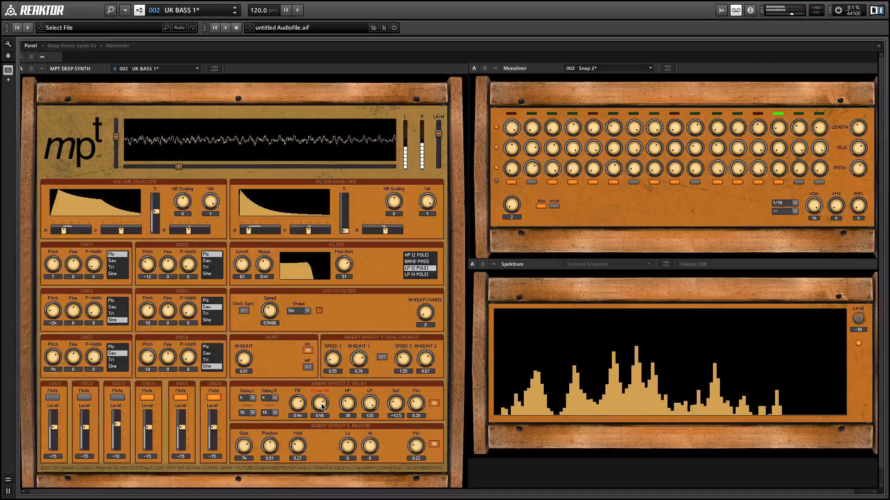